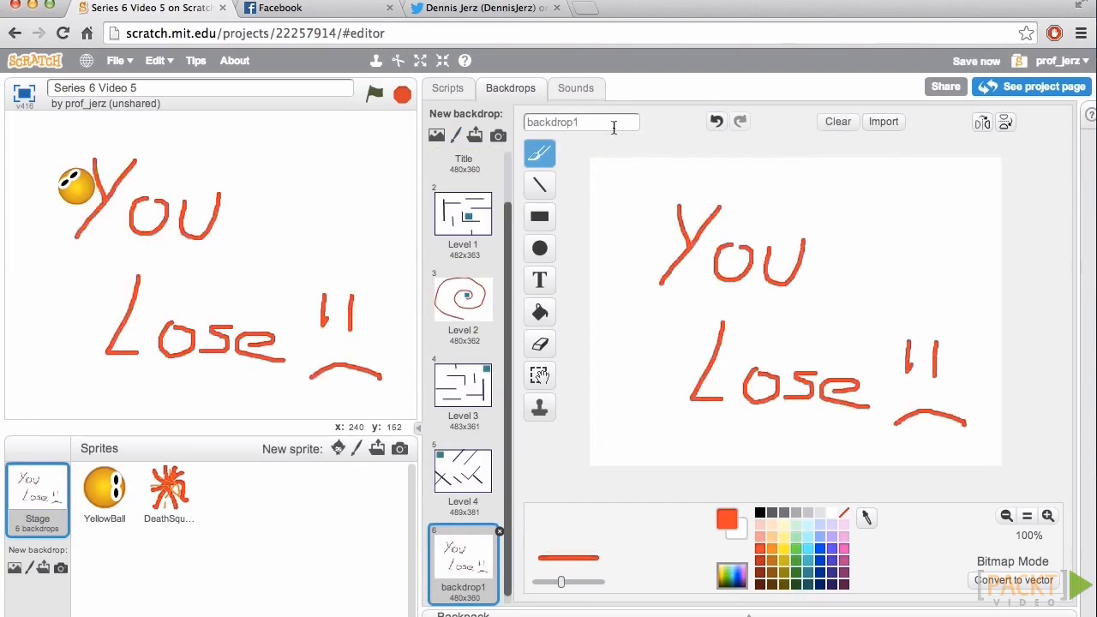
Name the sad backdrop 'You Lose' and select the YellowBall sprite
text(You Lose)
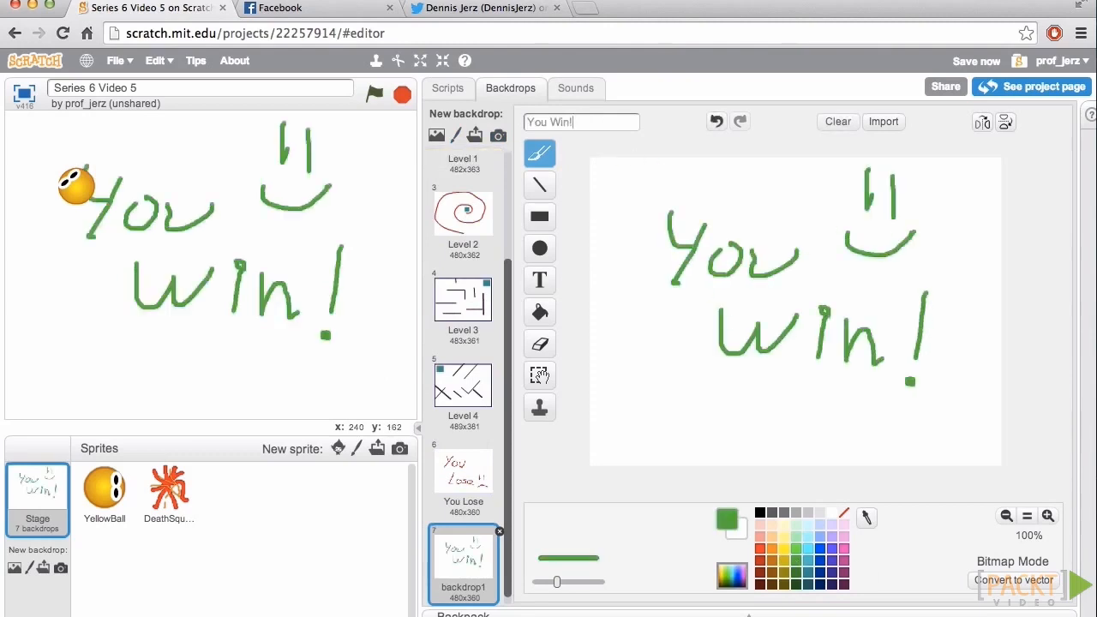
click(104, 489)
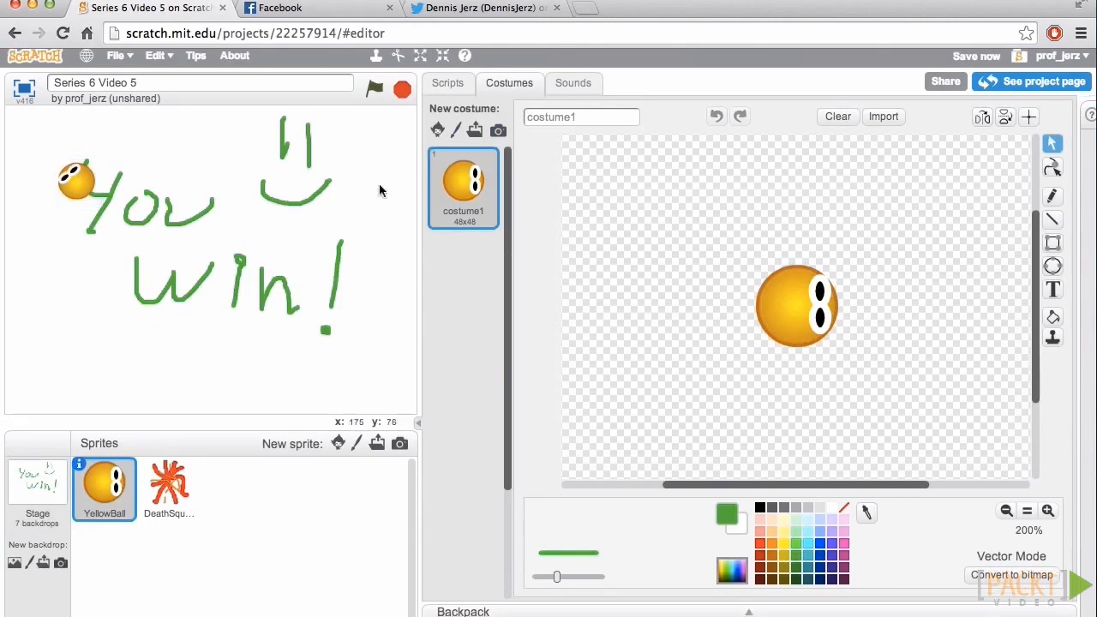
Add 'if backdrop name = Level 4, switch backdrop to You Win!' to YellowBall's Level Up script
click(447, 83)
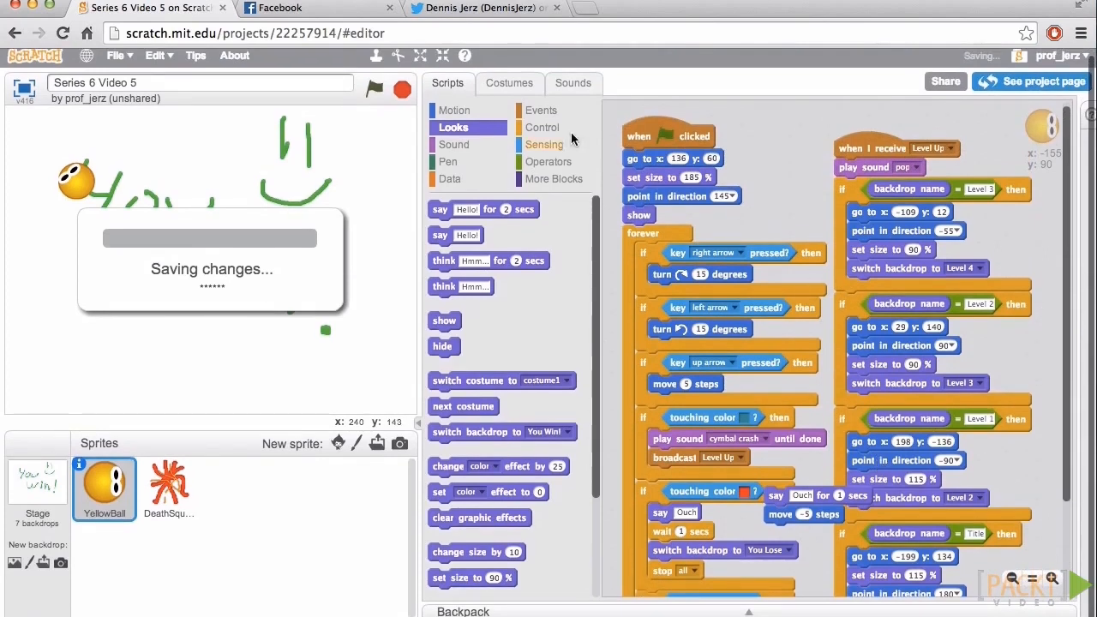
click(541, 127)
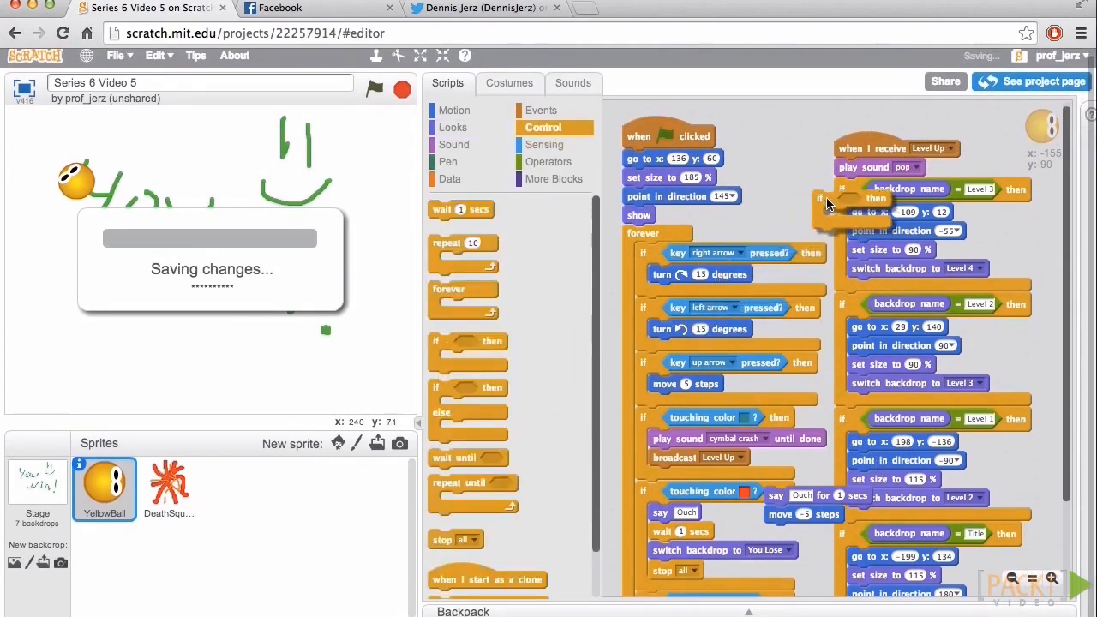
click(548, 162)
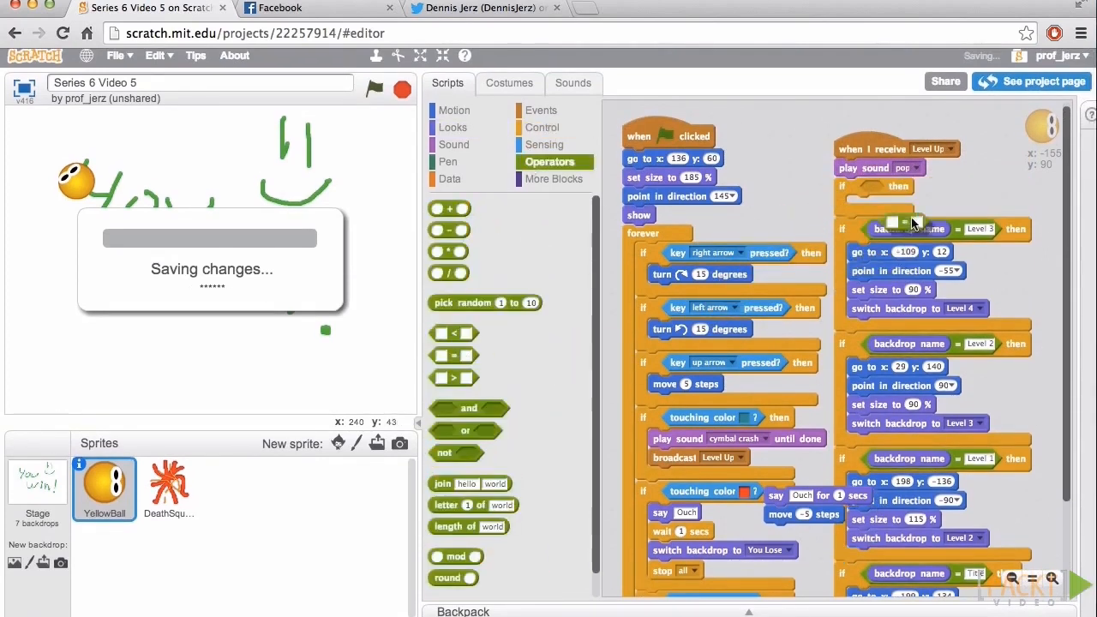
click(454, 127)
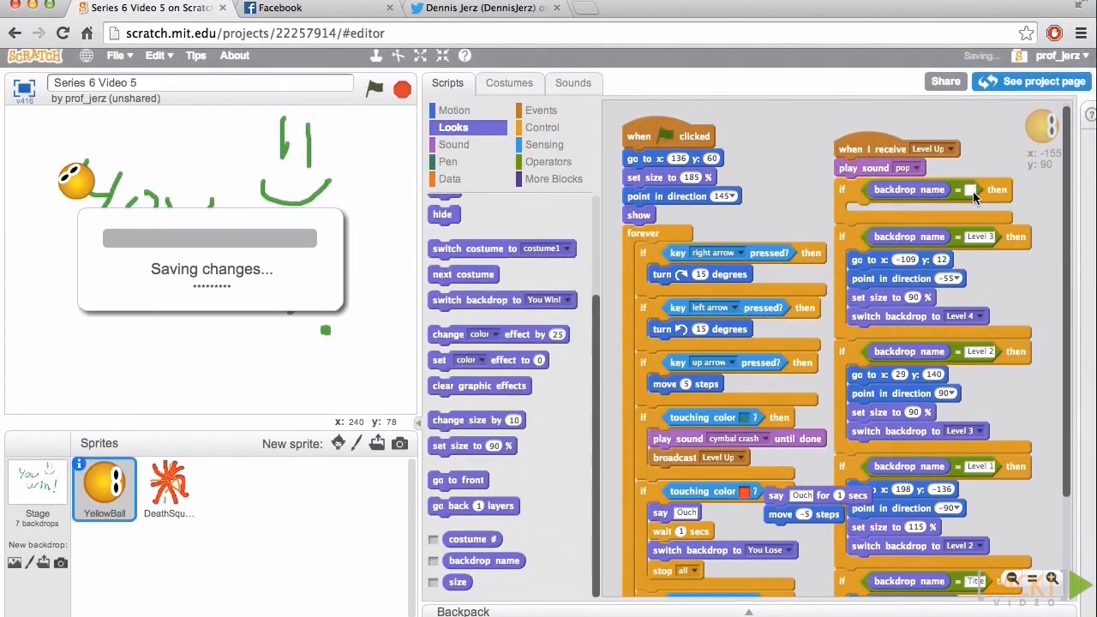
click(969, 191)
text(Level 4)
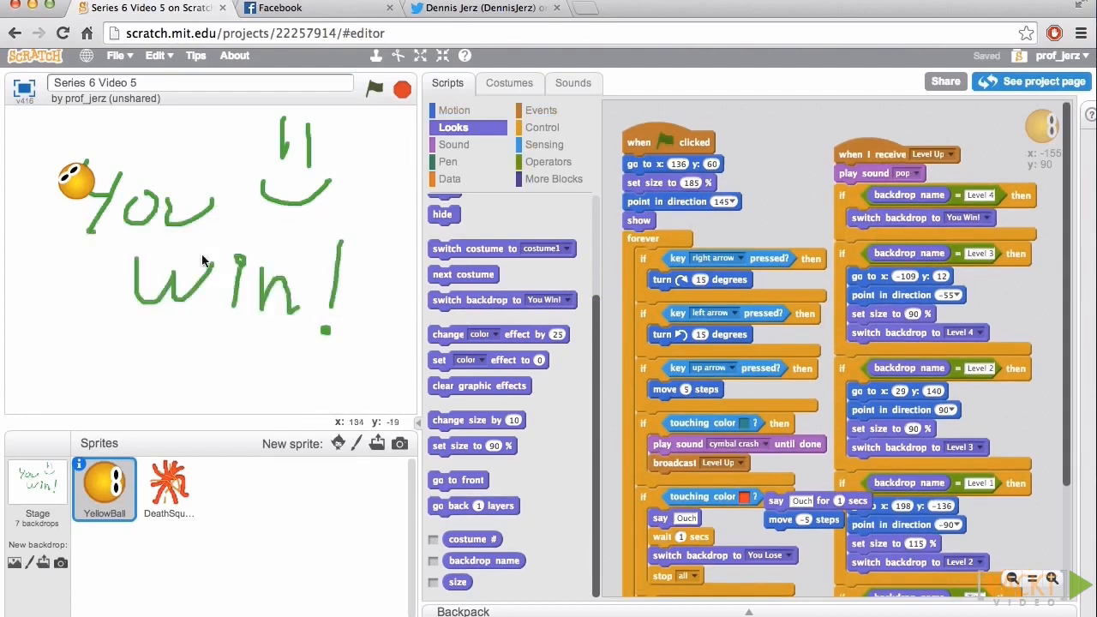
Add go to x:-156 y:-56, point in direction 137, size 255% and stop all
drag(77, 180, 197, 343)
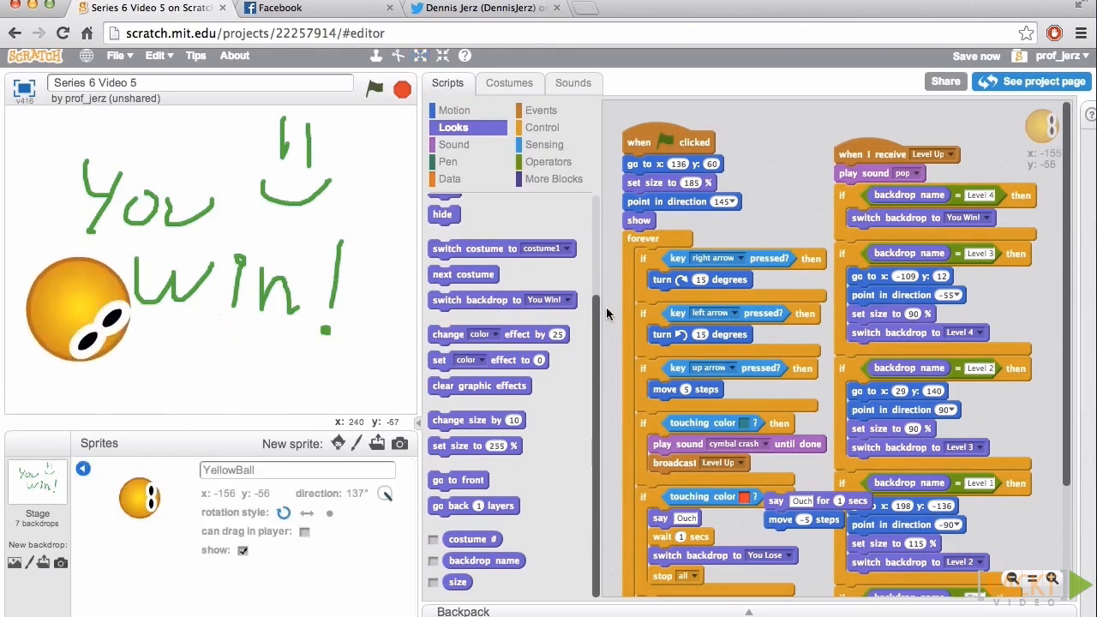
click(455, 110)
text(137)
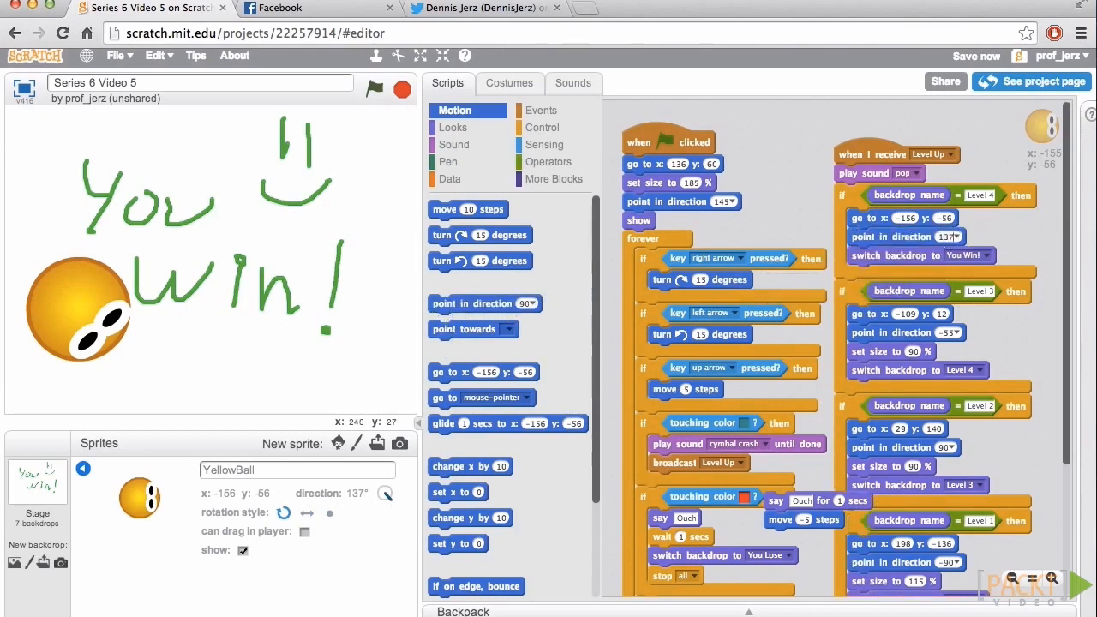
click(453, 127)
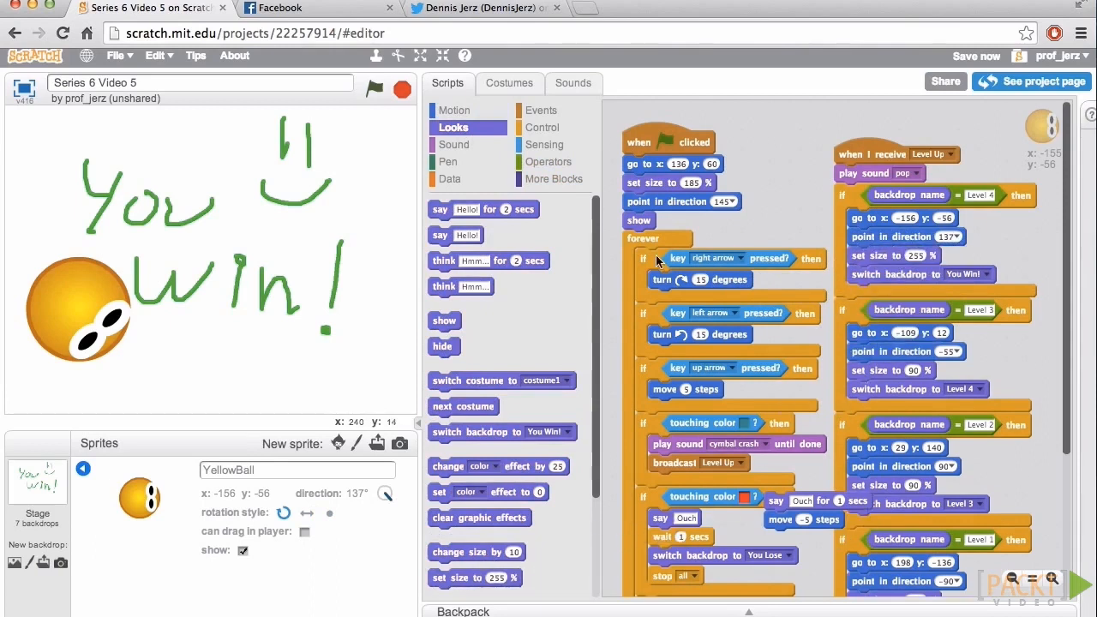
click(541, 127)
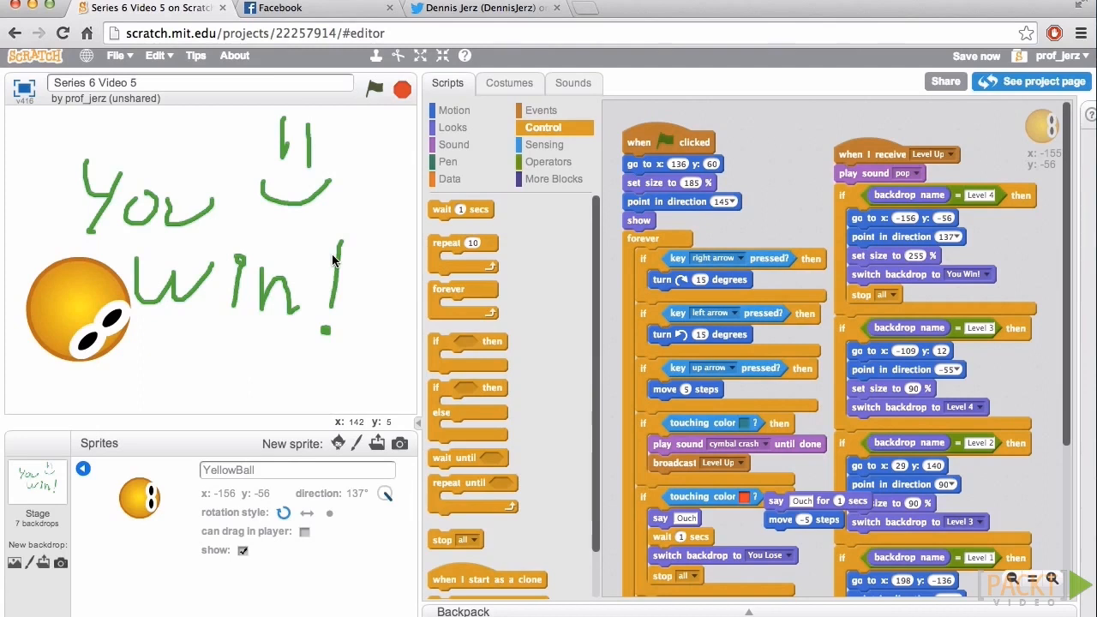
click(374, 89)
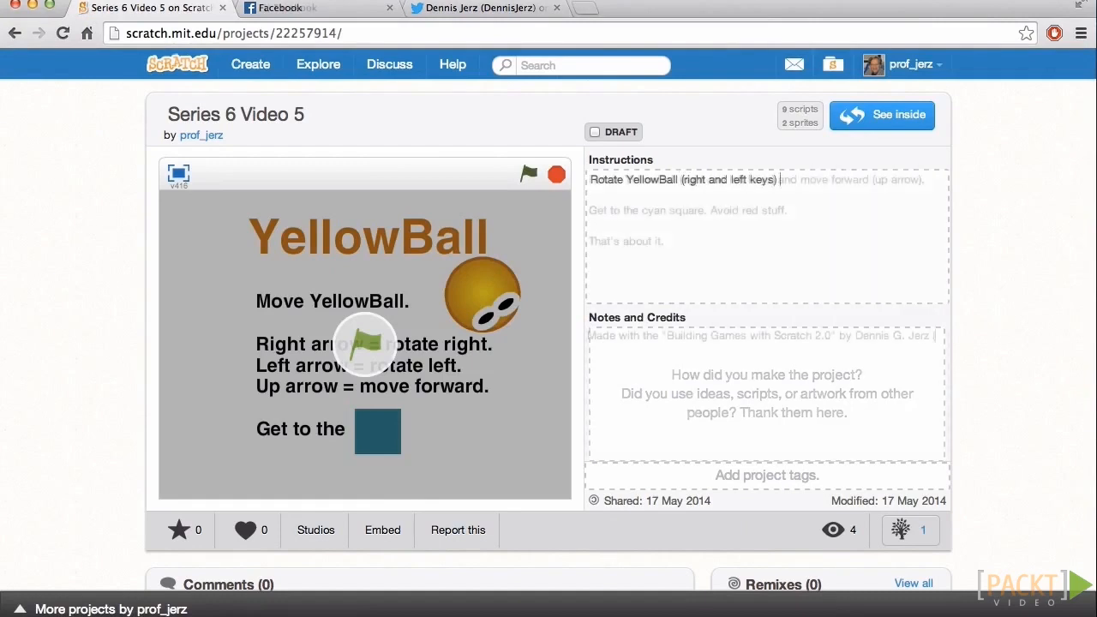
Tag the project Maze, Rotation and Levels, and reveal the embed and share panel
text(Levels)
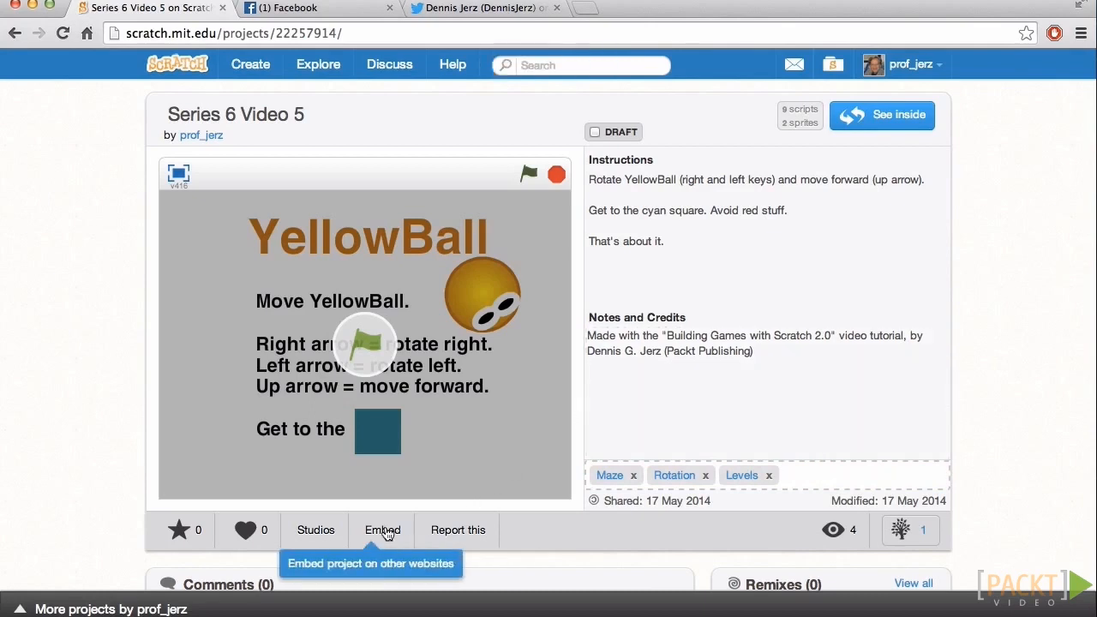
click(382, 529)
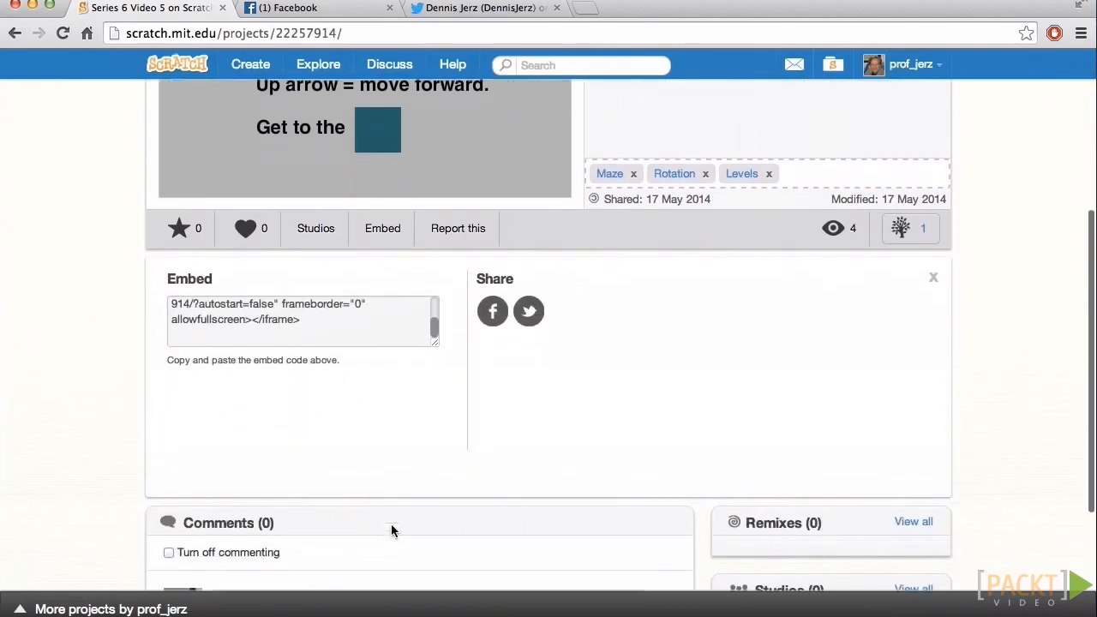
scroll(down, 3)
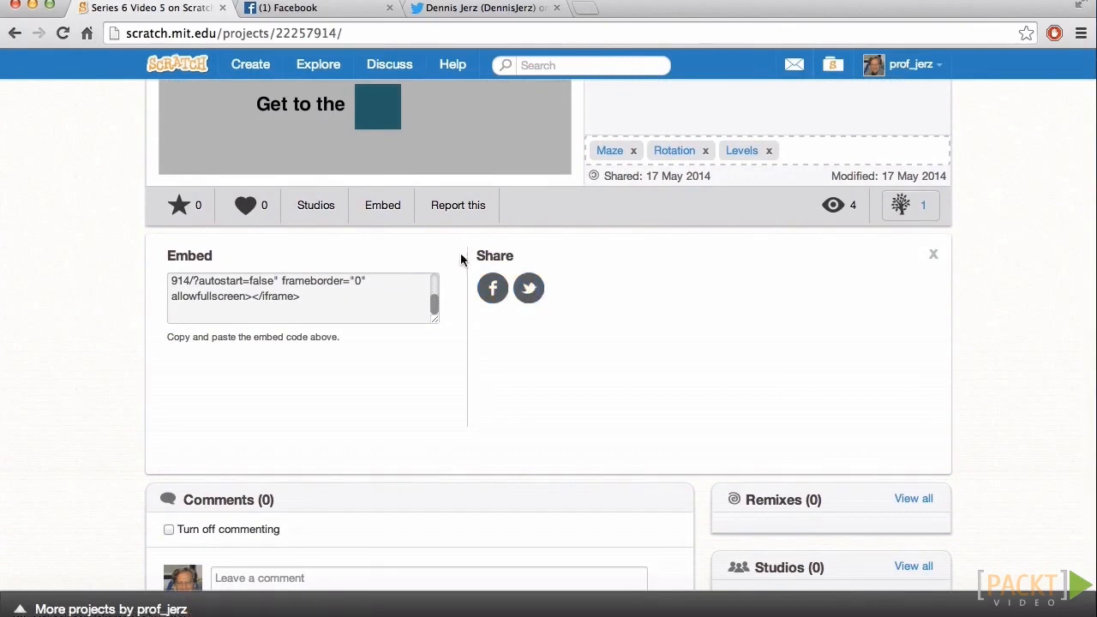
Share the project on Facebook: 'I made a cheerful maze game with Scratch...'
click(492, 287)
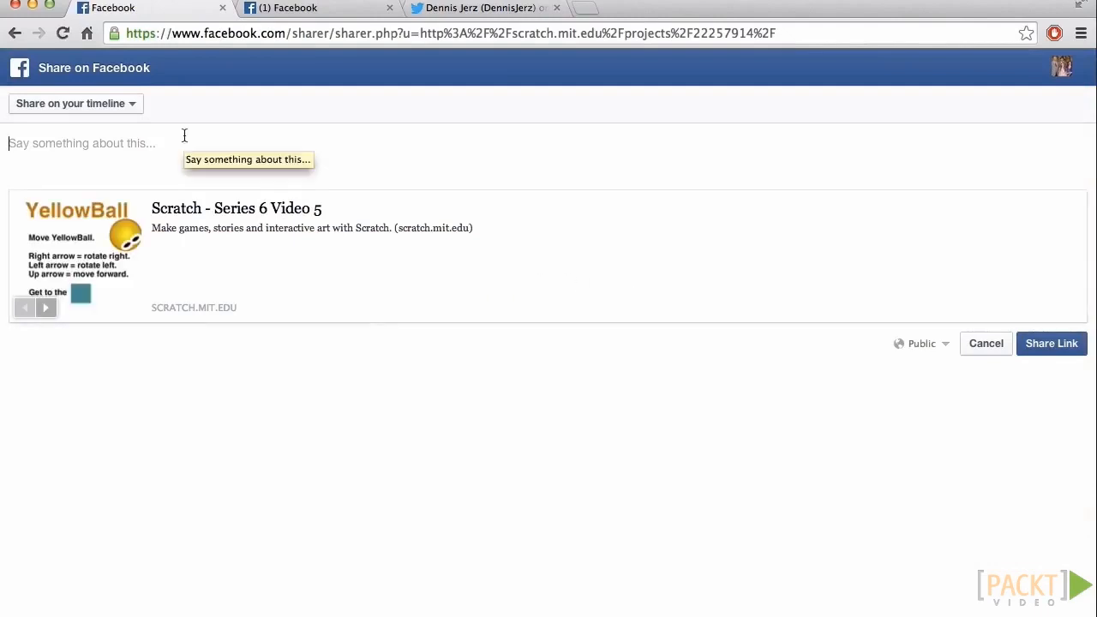
text(I made a cheerful maze game with S)
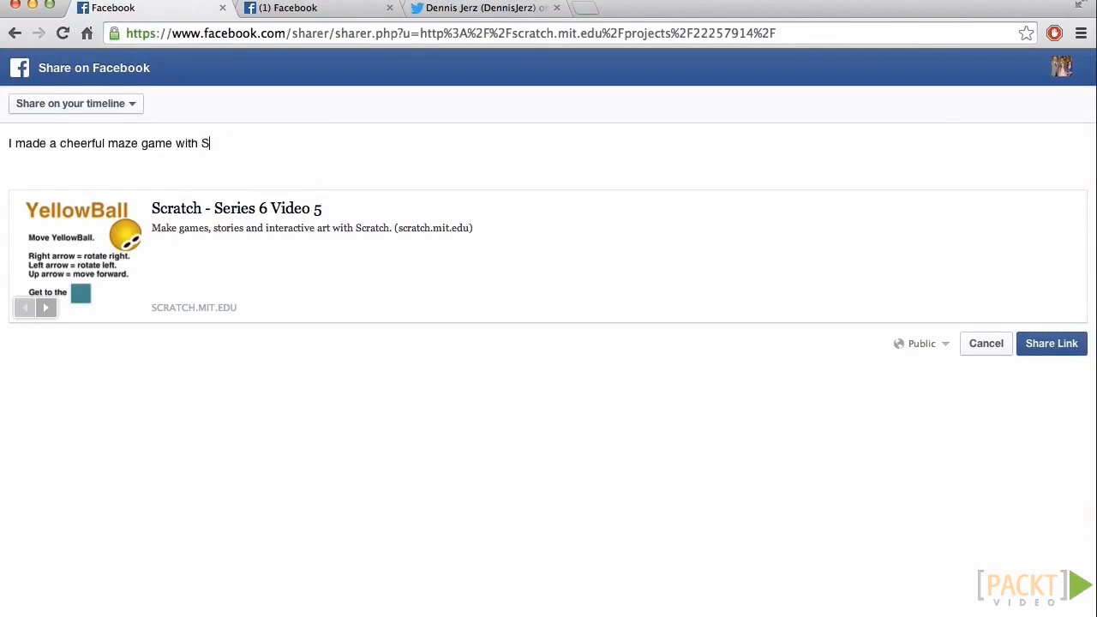
text(cratch. (Well, it's cheerful unless yo)
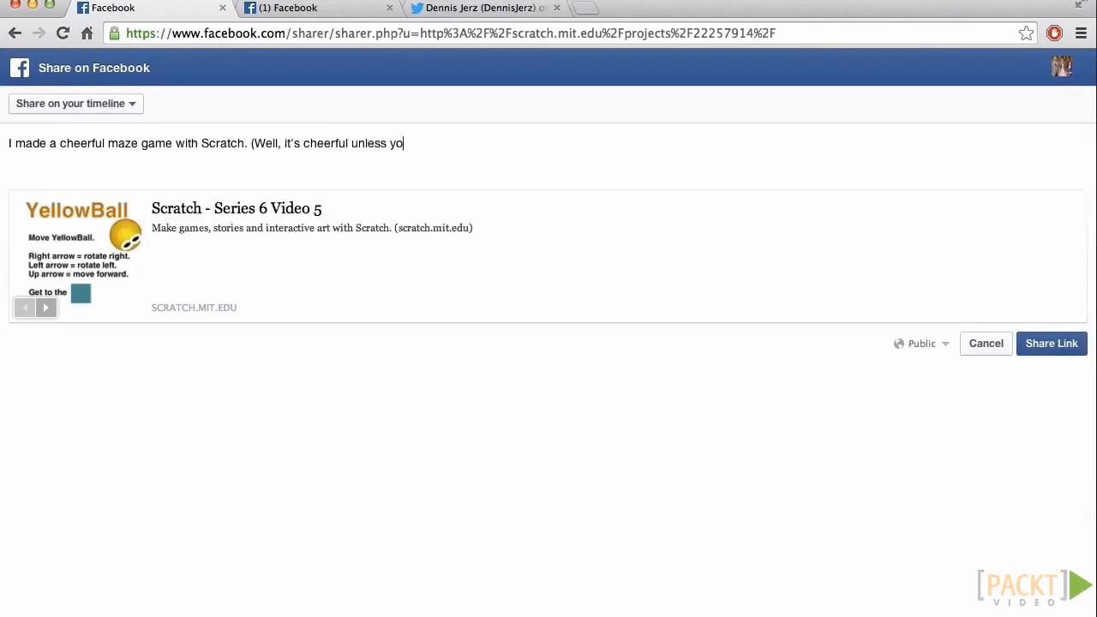
text(u touch something red, in which case you DIE.))
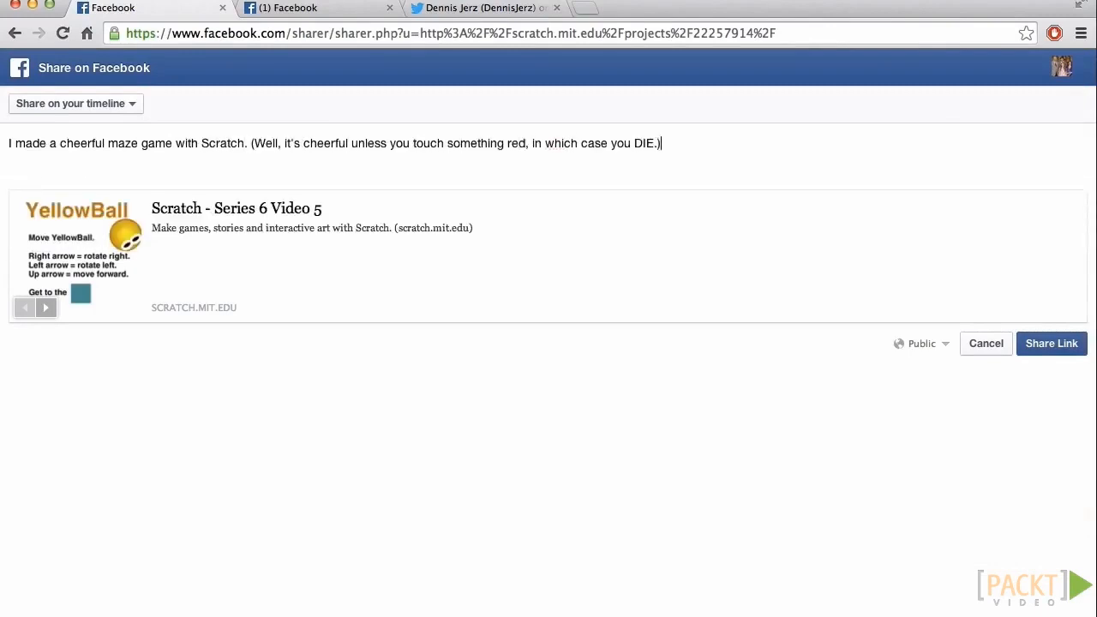
click(1051, 343)
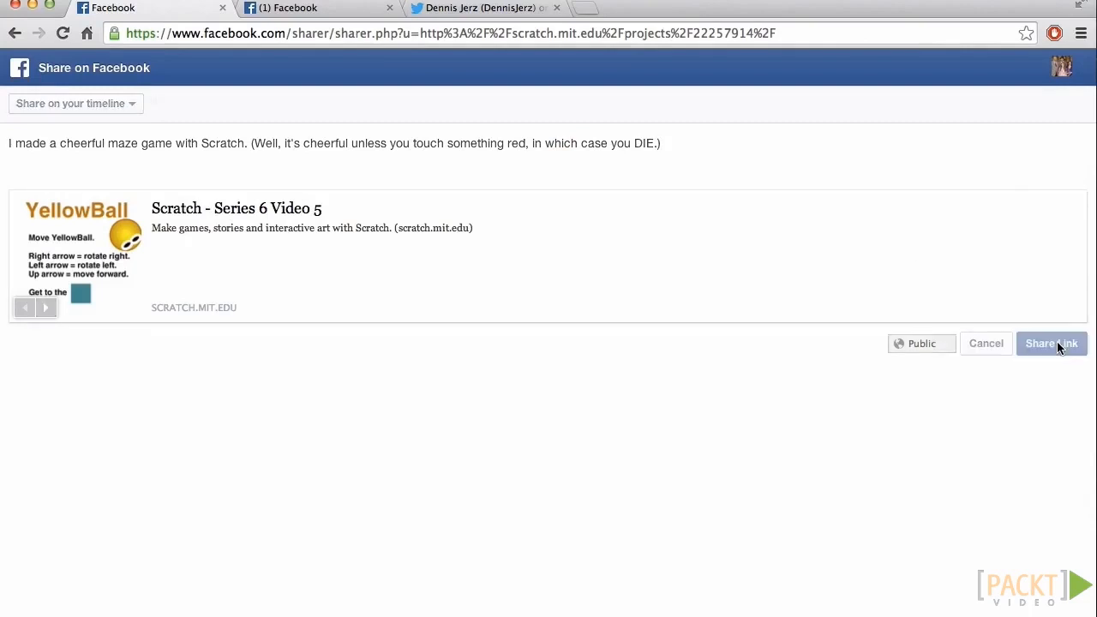
click(1050, 343)
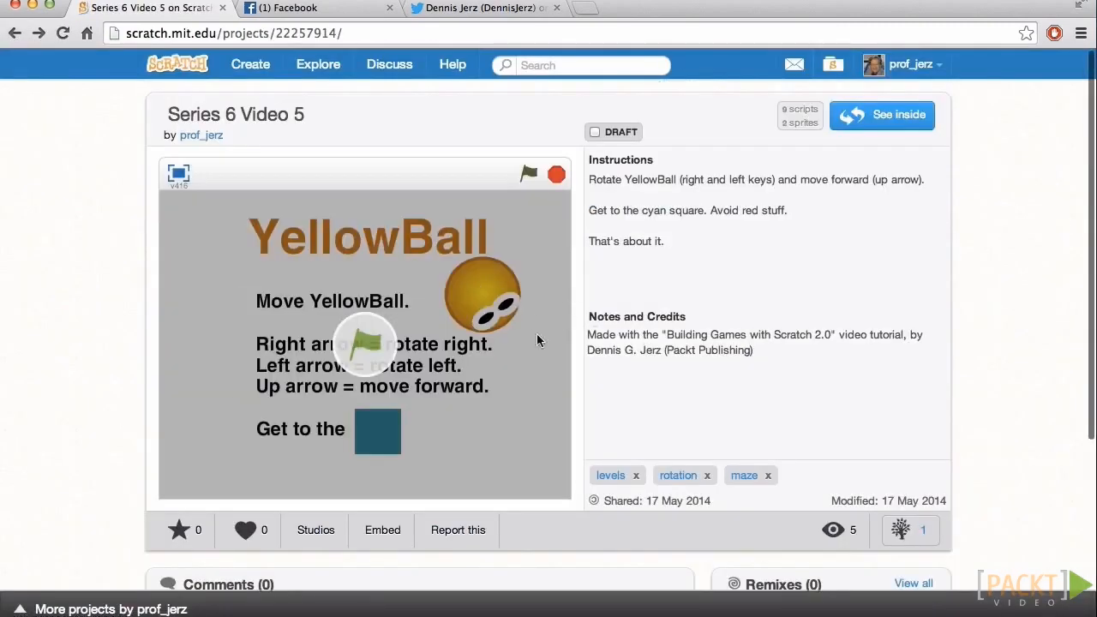
Tweet the cheerful maze game link, view the tweet, and return to the project page
click(382, 529)
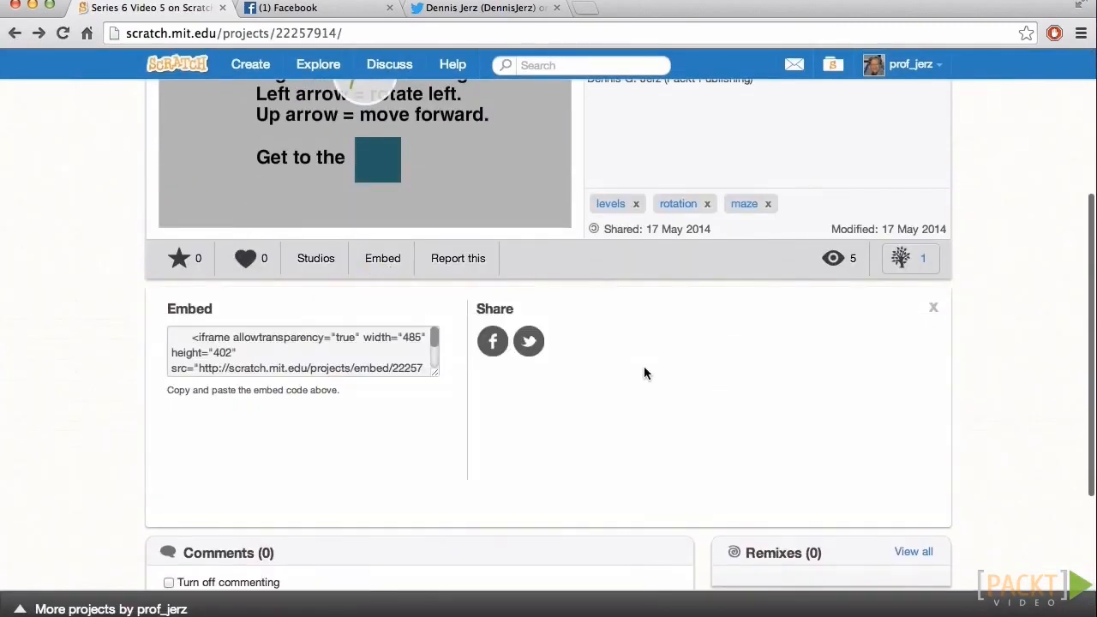
click(528, 341)
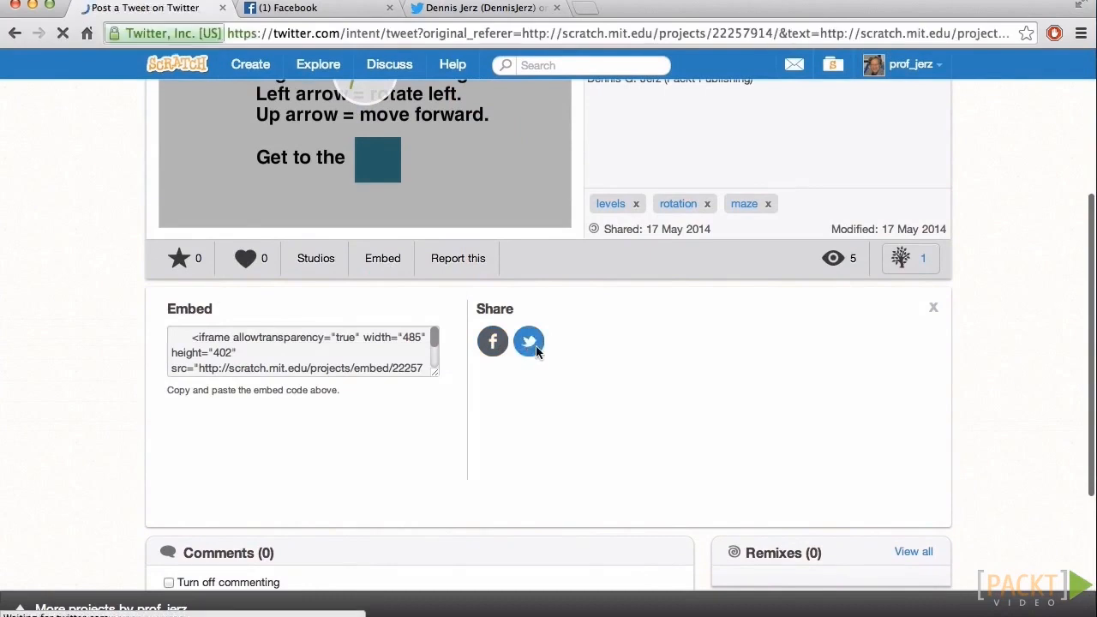
click(529, 341)
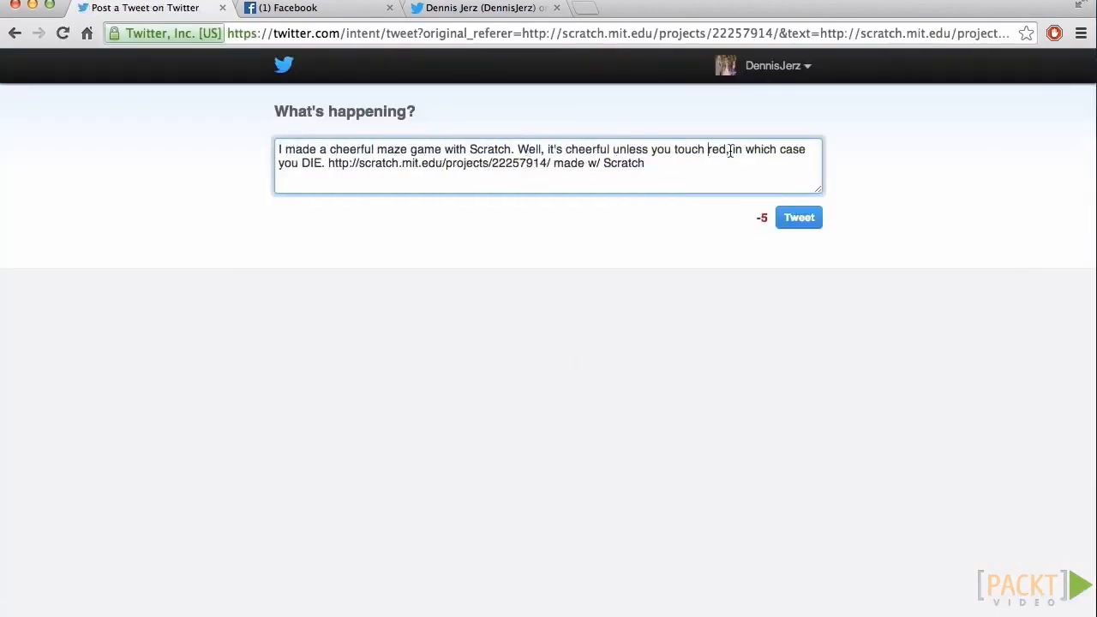
click(797, 216)
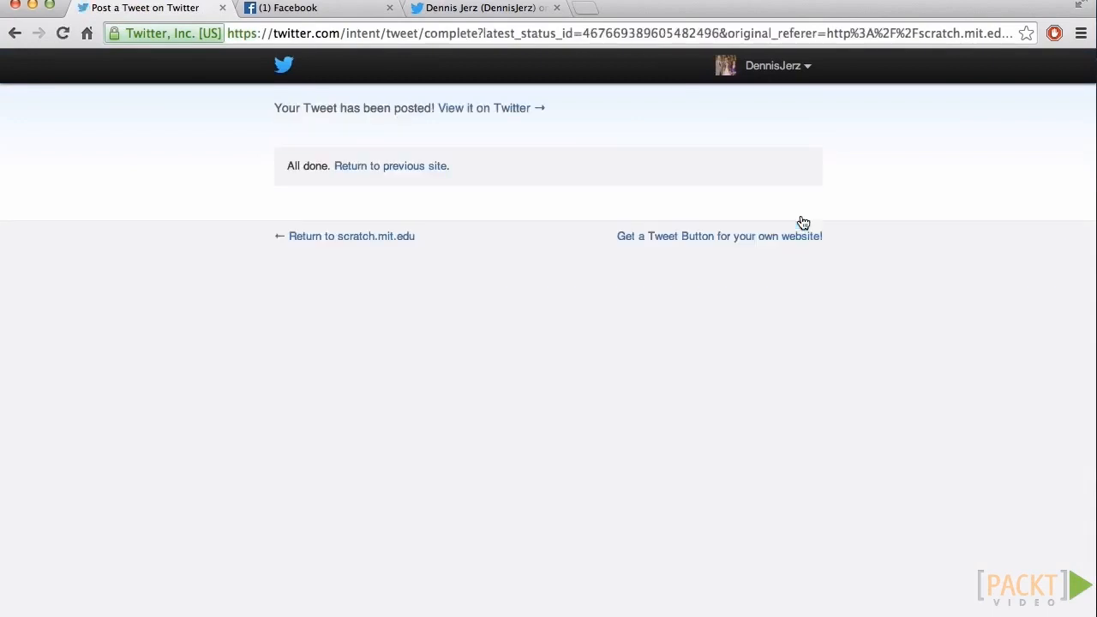
click(483, 107)
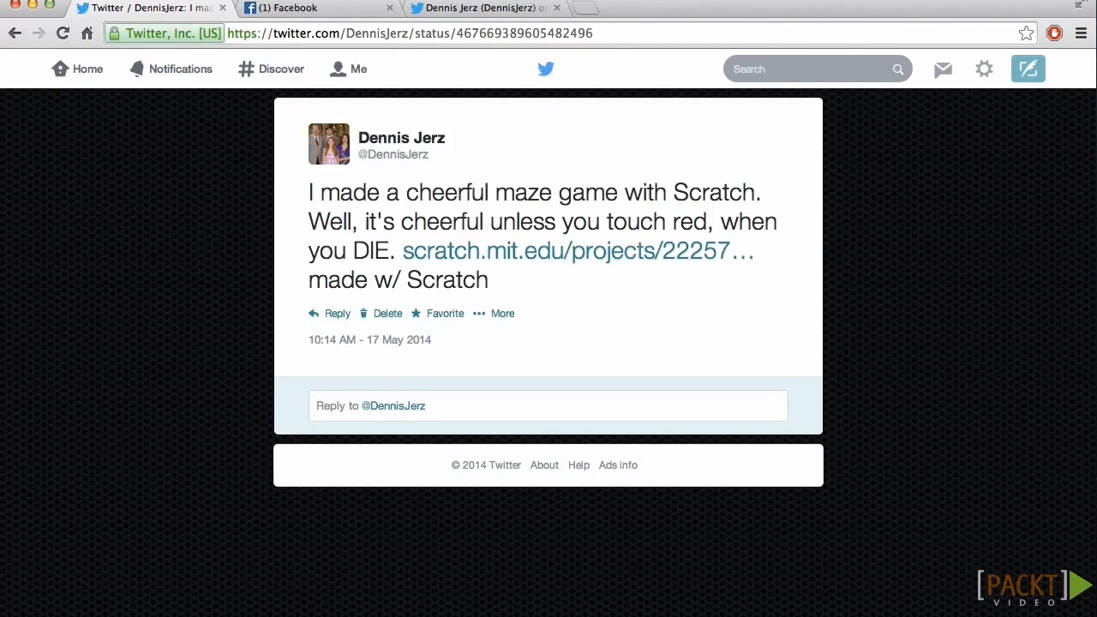
click(577, 252)
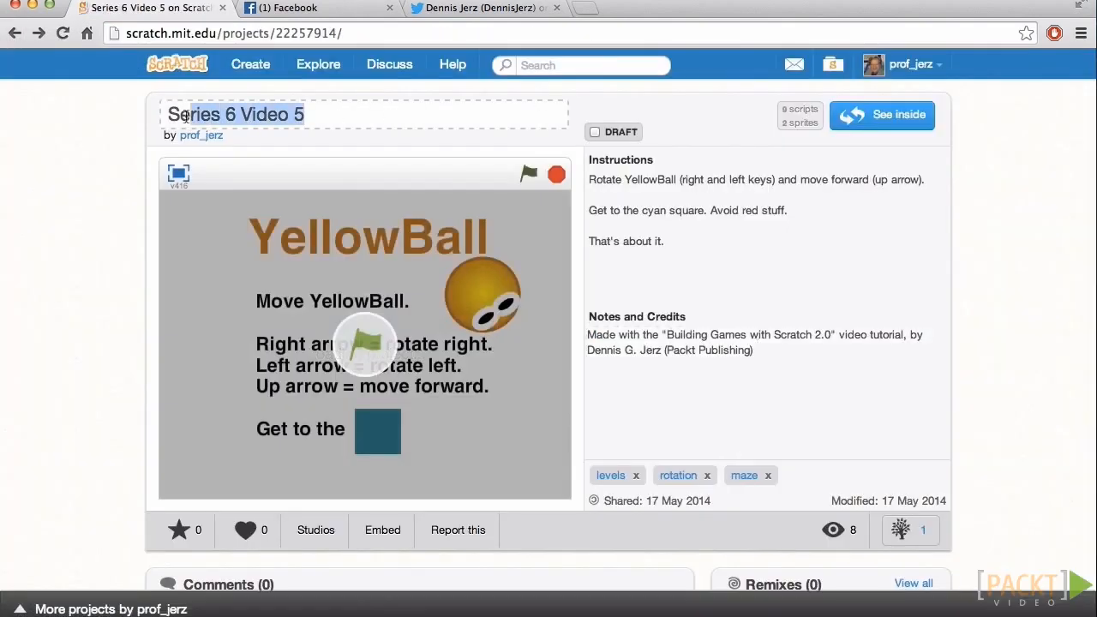
Retitle the project 'YellowBall Maze Game' and copy its embed code for the blog
text(YellowBall Maze Game)
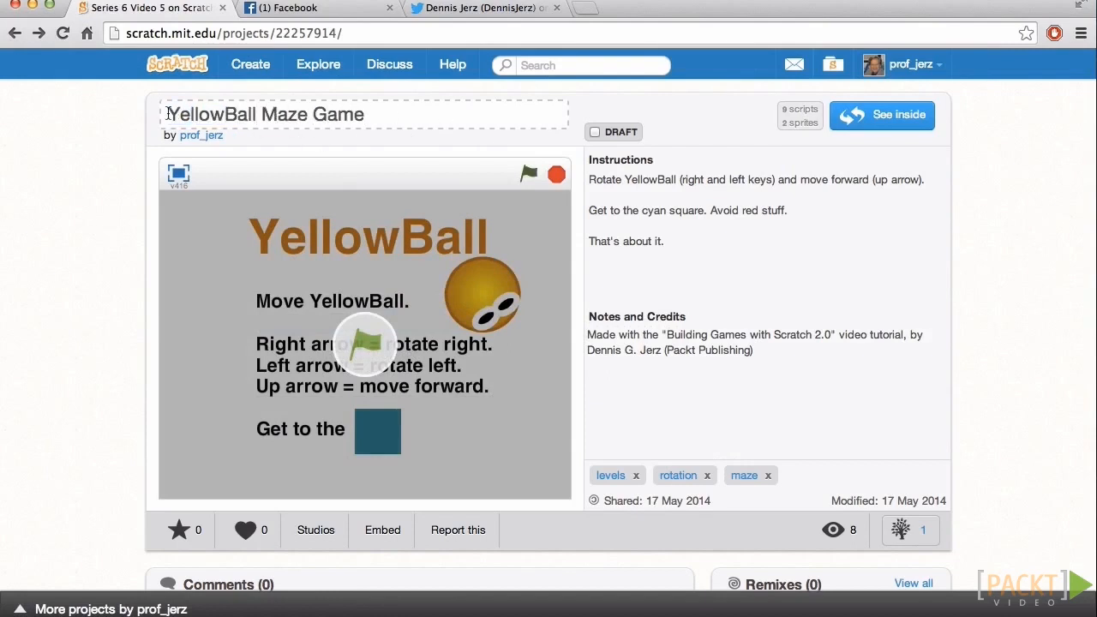
click(370, 114)
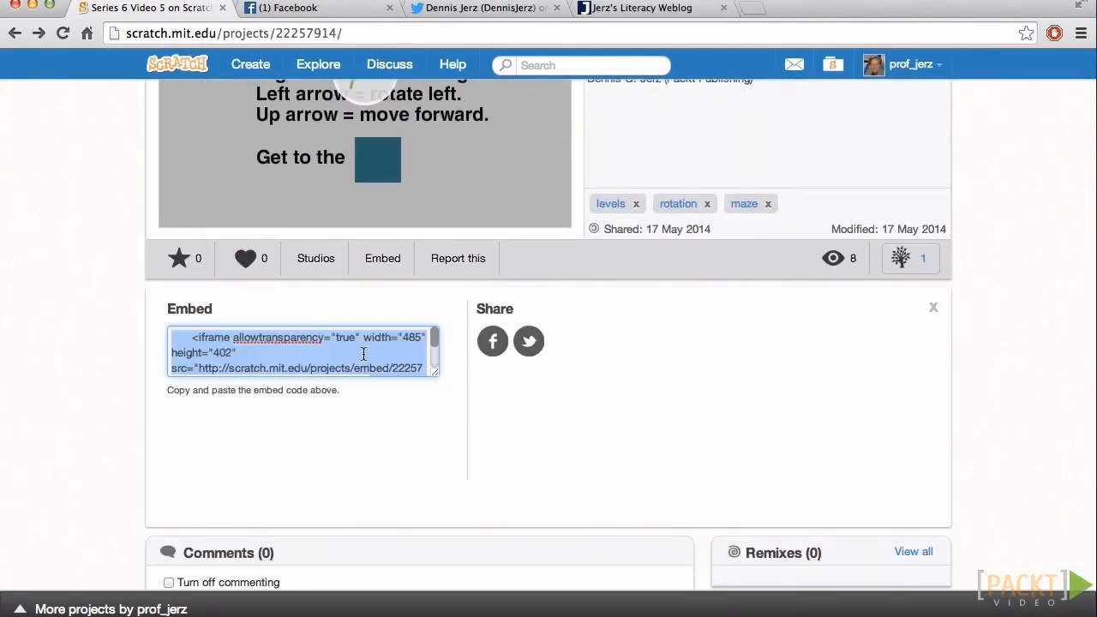
click(638, 8)
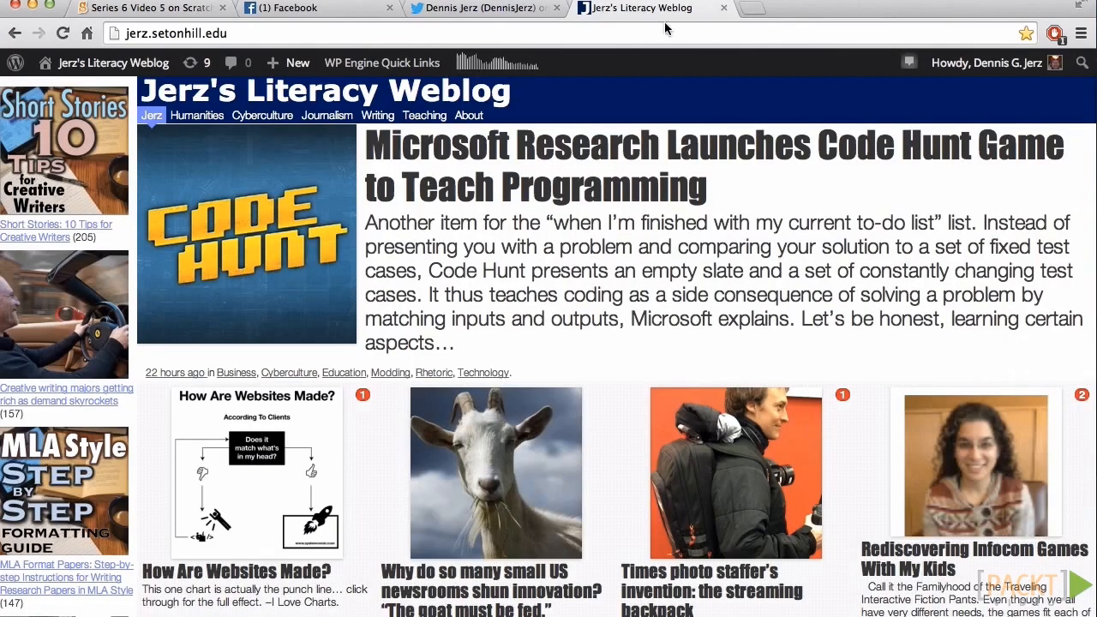
Publish the 'I Made Cheerful Maze Game in Scratch' post with the game embedded, and view it
text(I m)
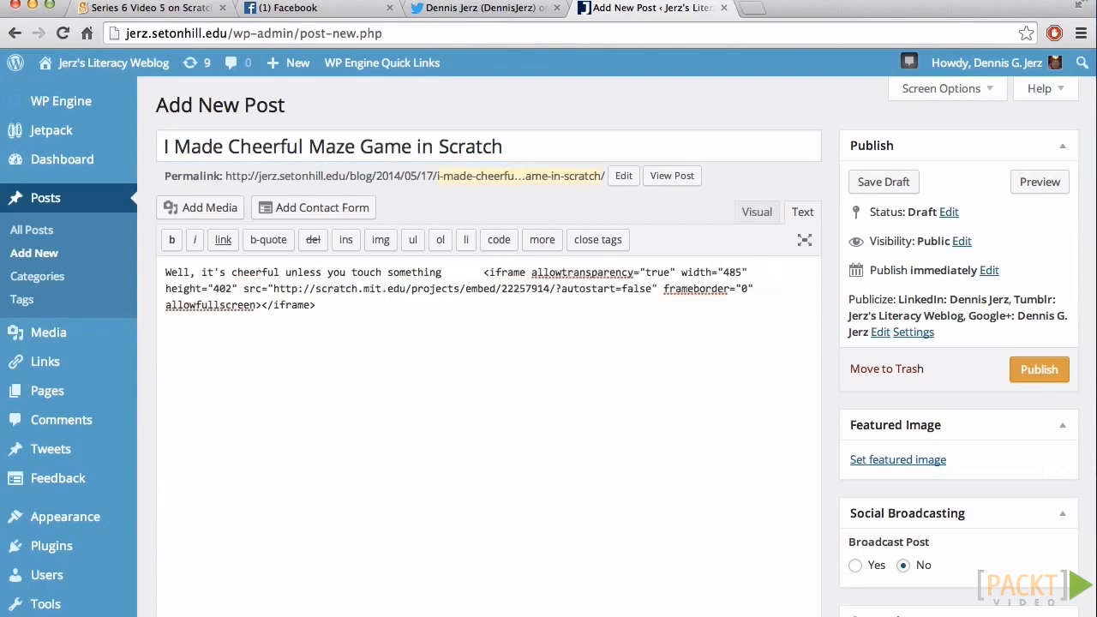
click(1038, 369)
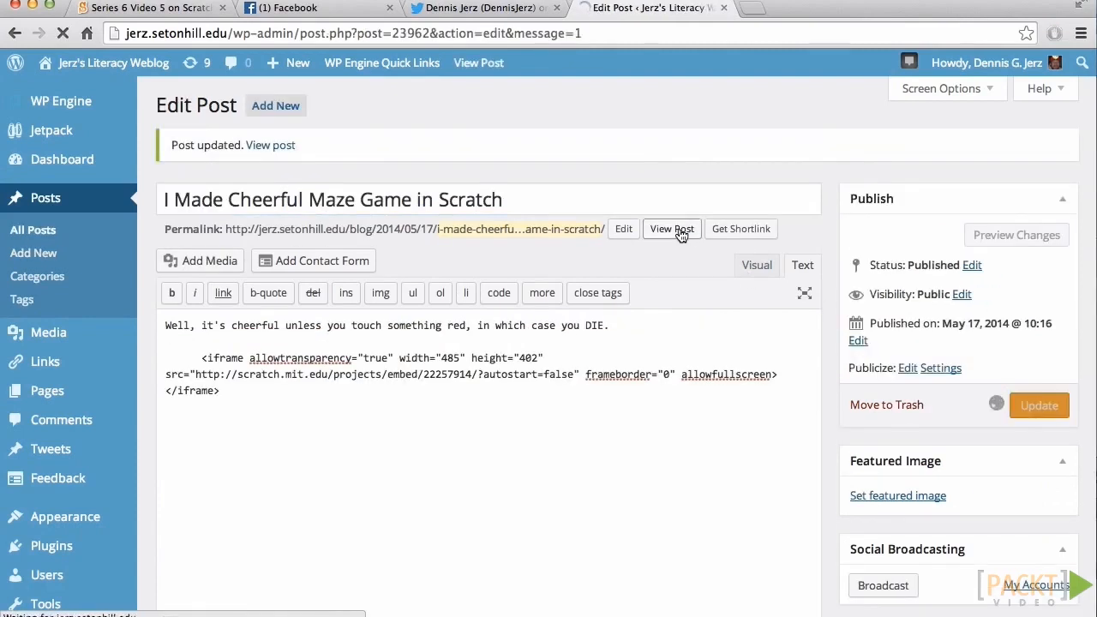
click(671, 229)
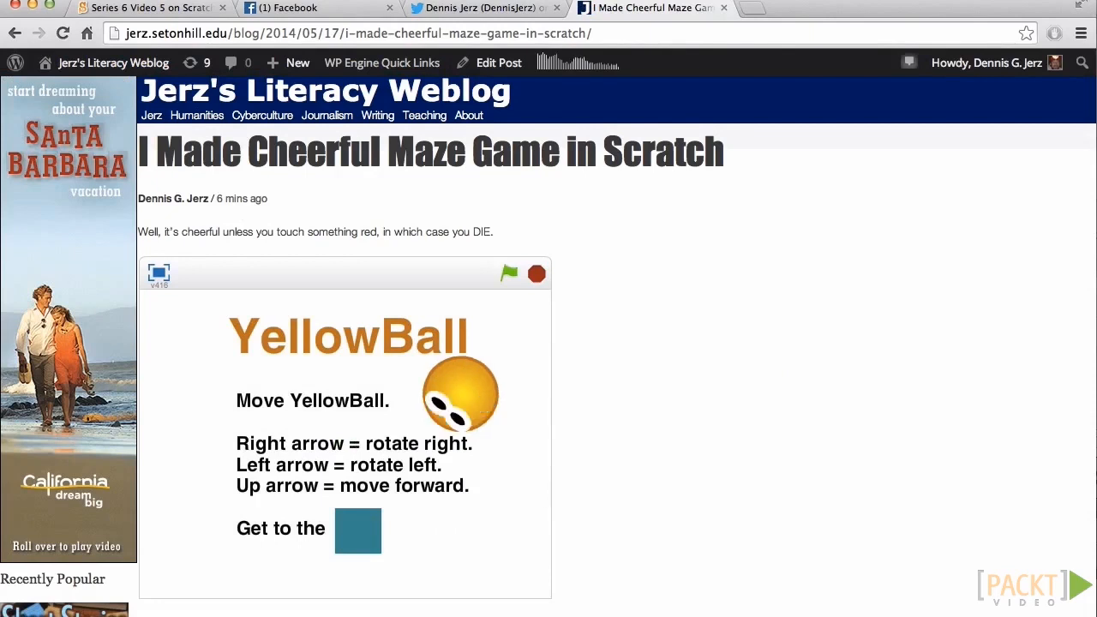
click(508, 274)
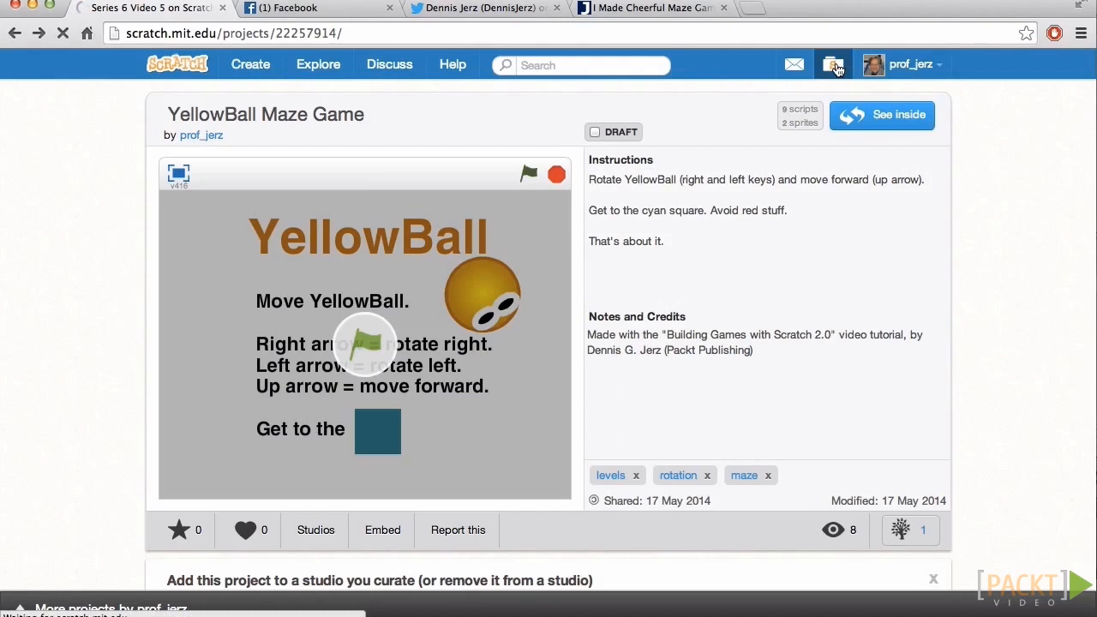
Open the 'Building Games with Scratch 2.0 (Packt Publishing)' studio from My Stuff
click(832, 65)
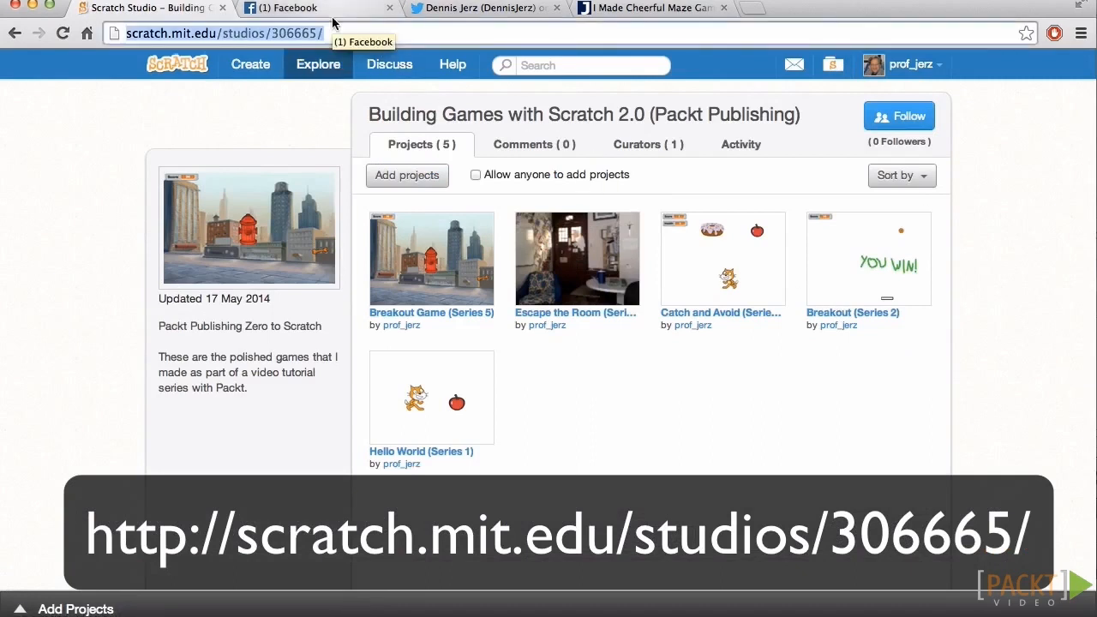
mouse_move(831, 65)
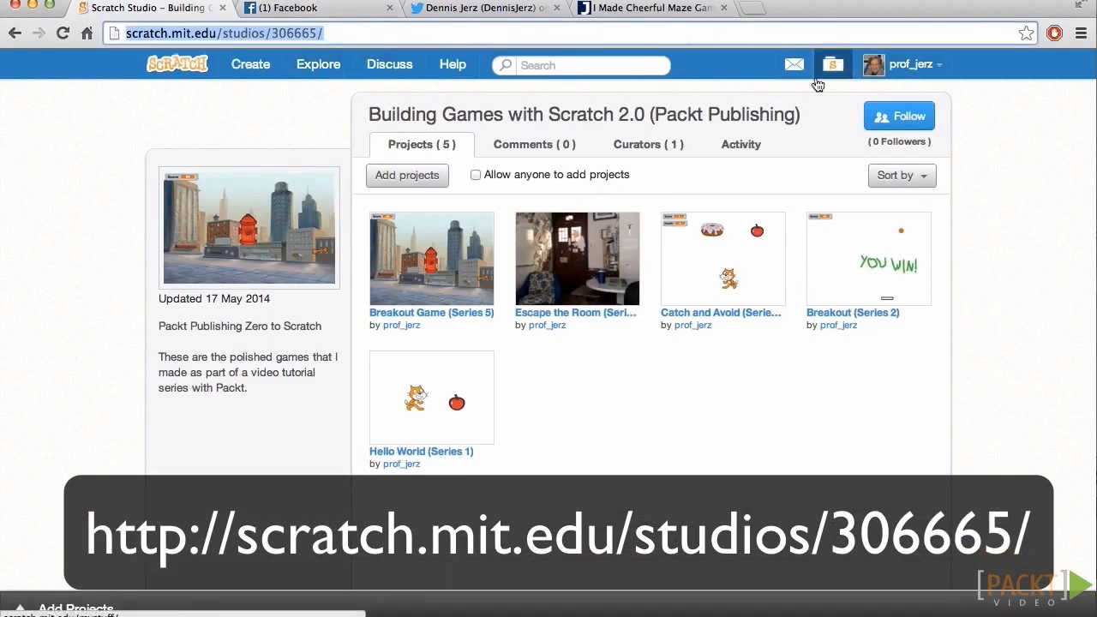